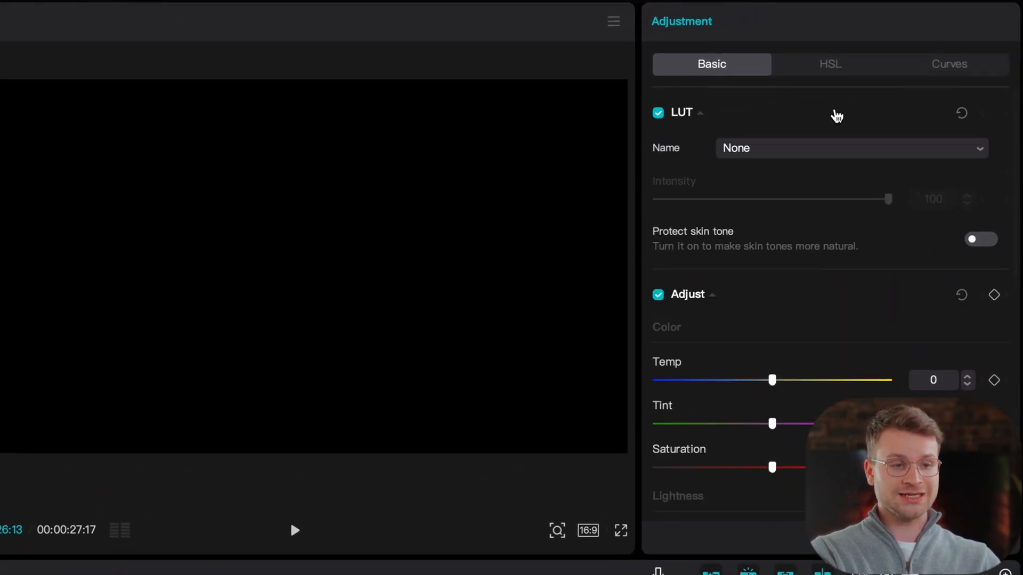
pyautogui.moveTo(786, 163)
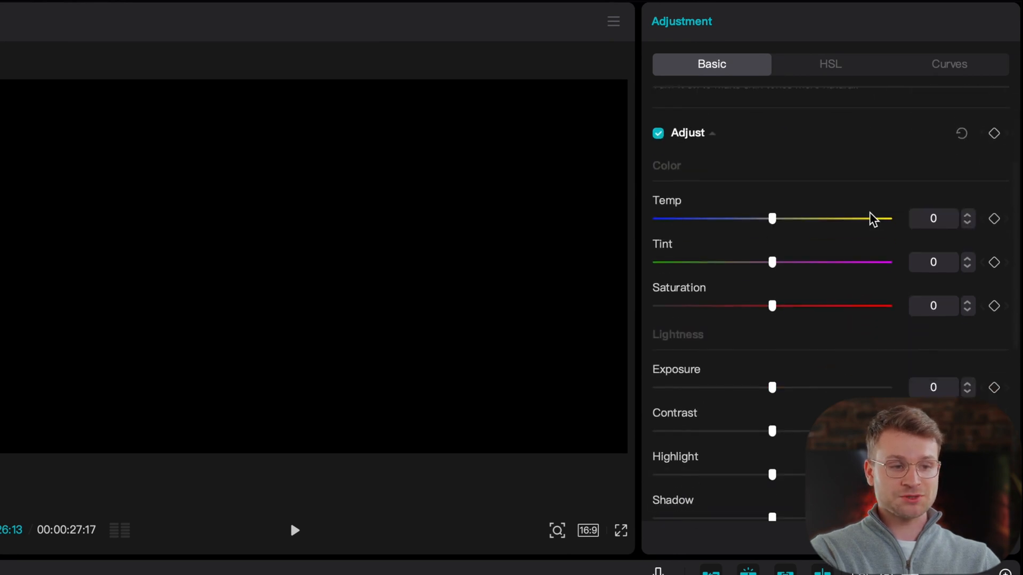
# Generate auto captions from the speech so subtitles like "this is just a quick test" appear.
pyautogui.scroll(-3)
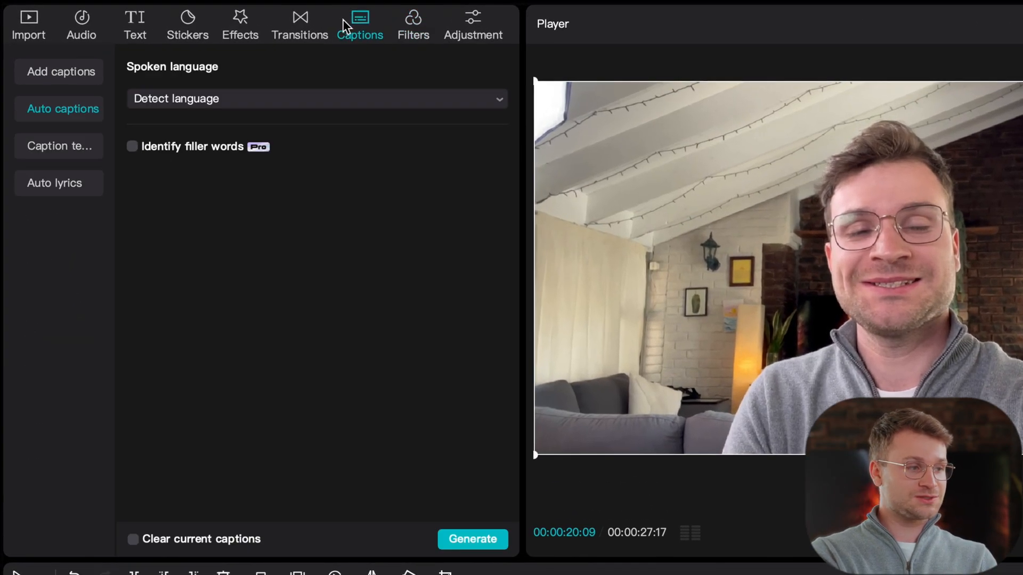
pyautogui.moveTo(224, 132)
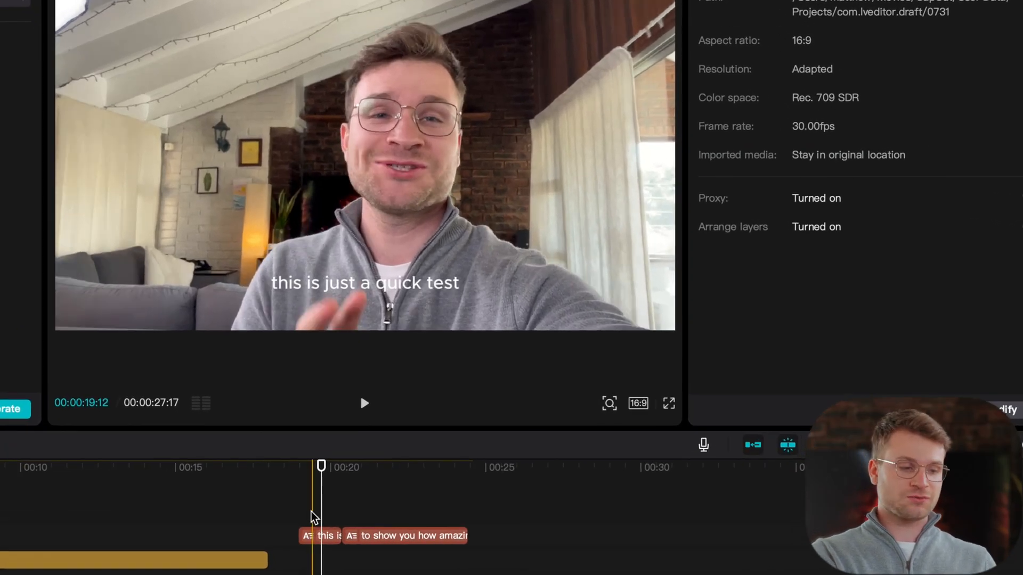
# Apply a bold ready-made caption template to all auto captions.
pyautogui.click(384, 536)
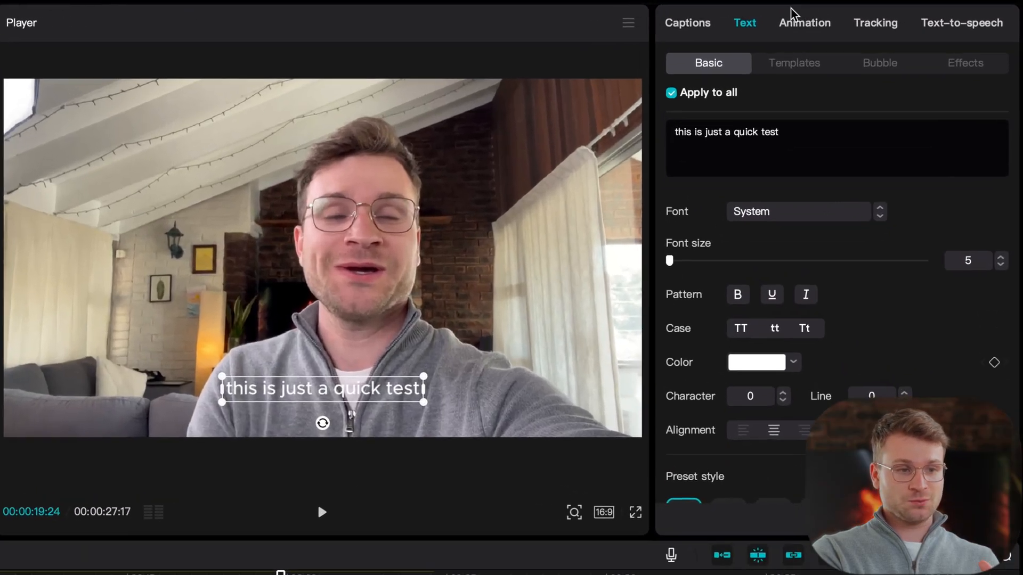
pyautogui.click(794, 63)
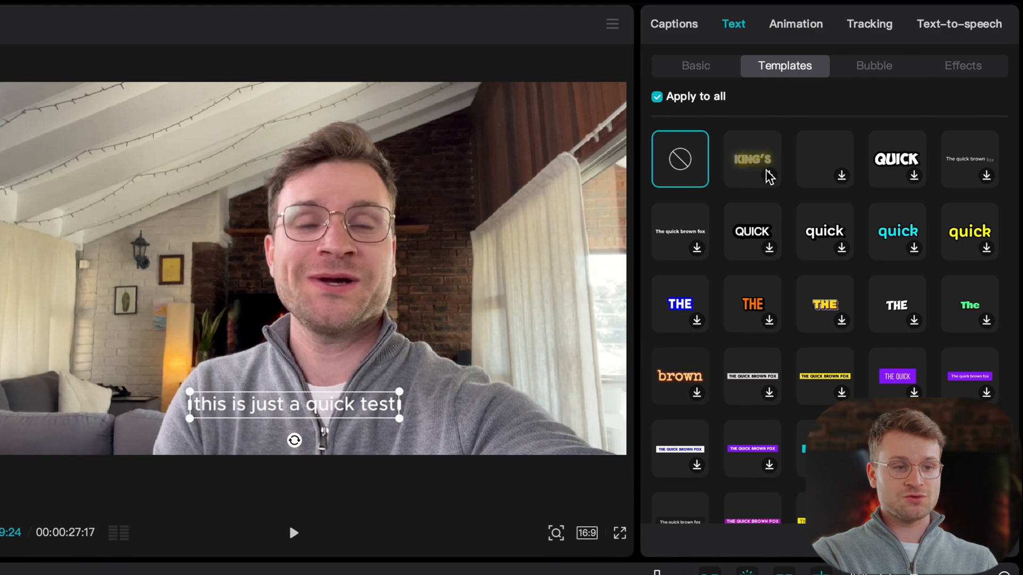
pyautogui.click(751, 159)
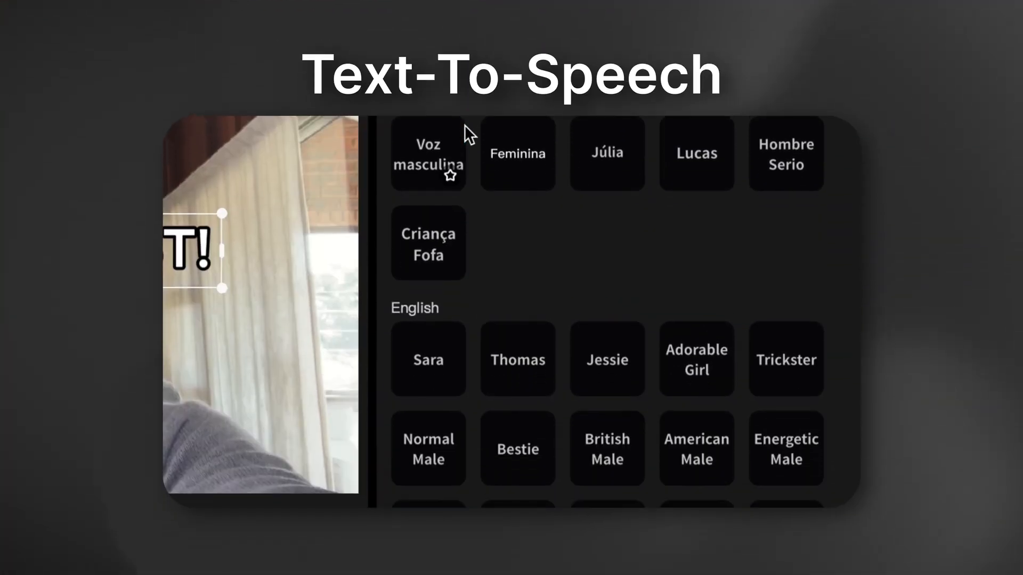
# Keep the bold white outlined caption style and select the IMG_4913 clip.
pyautogui.scroll(-3)
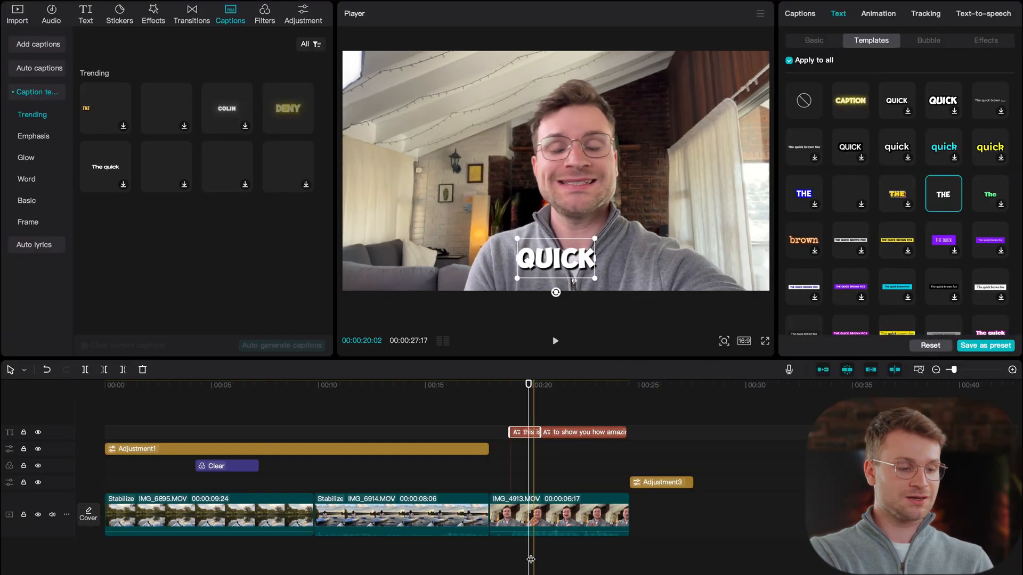
pyautogui.click(557, 514)
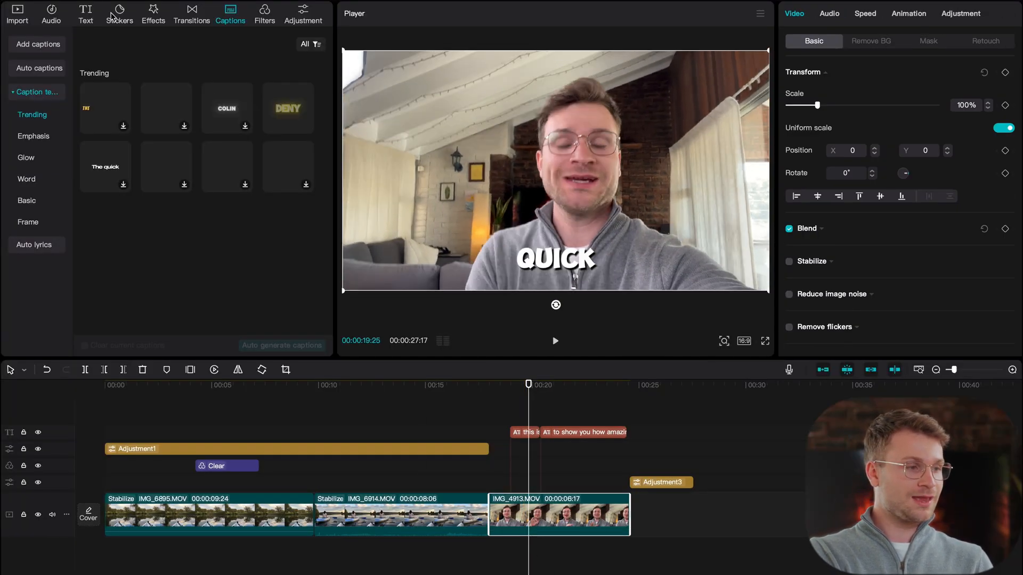
# Add a "CAPCUT IS THE BEST!" title and read it aloud with the Jessie text-to-speech voice.
pyautogui.click(85, 13)
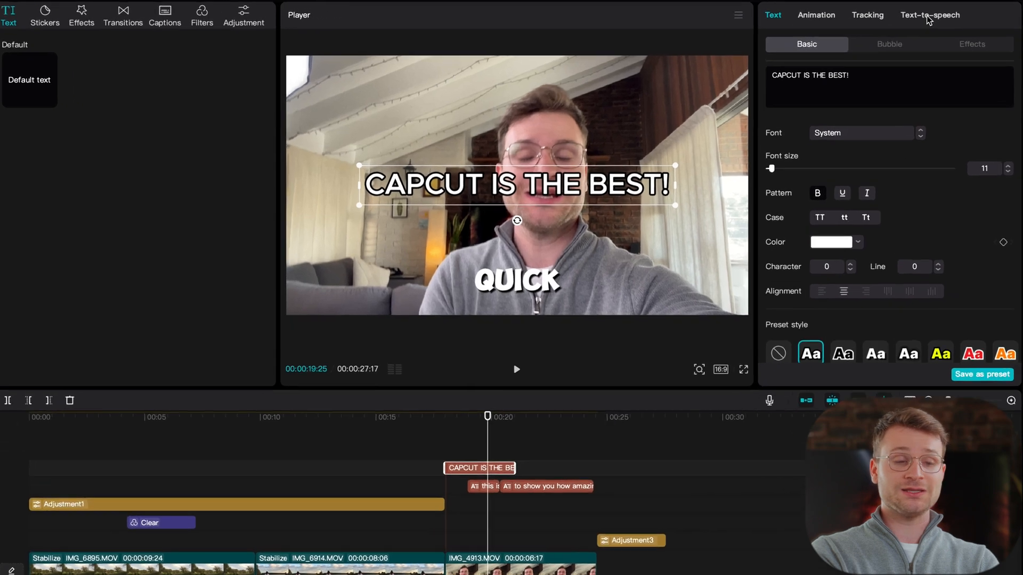
pyautogui.click(929, 15)
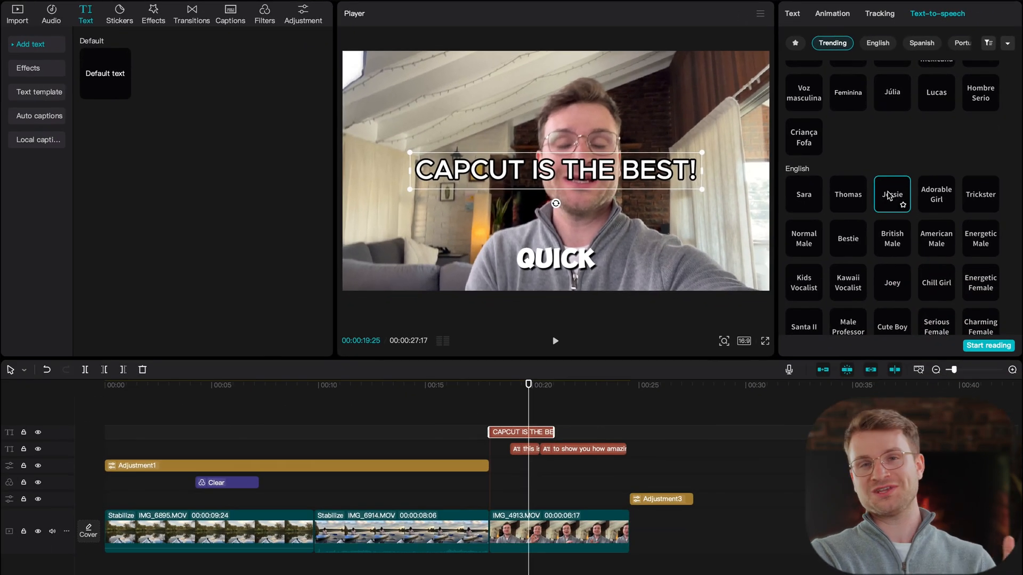
pyautogui.click(988, 346)
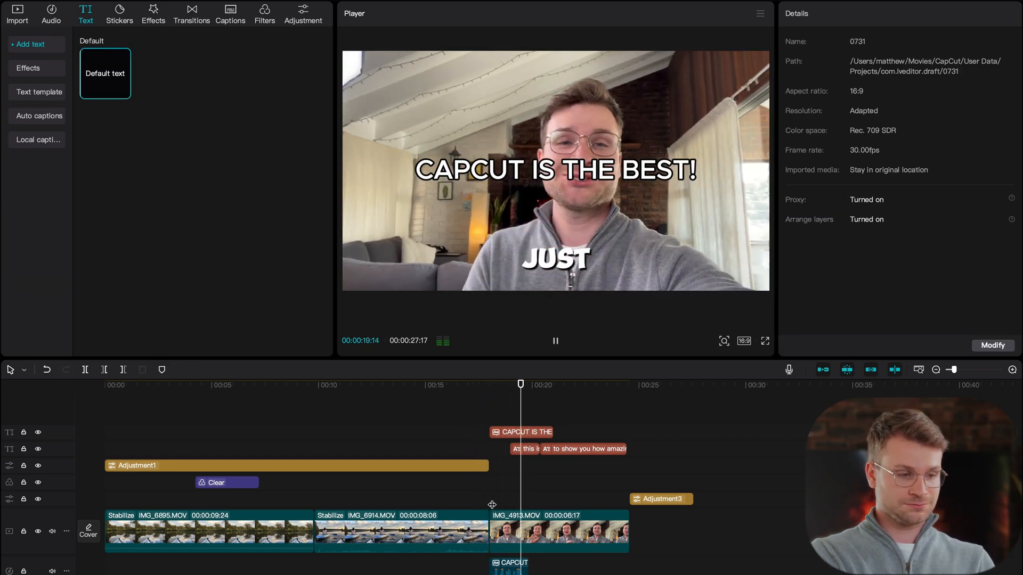
pyautogui.click(129, 384)
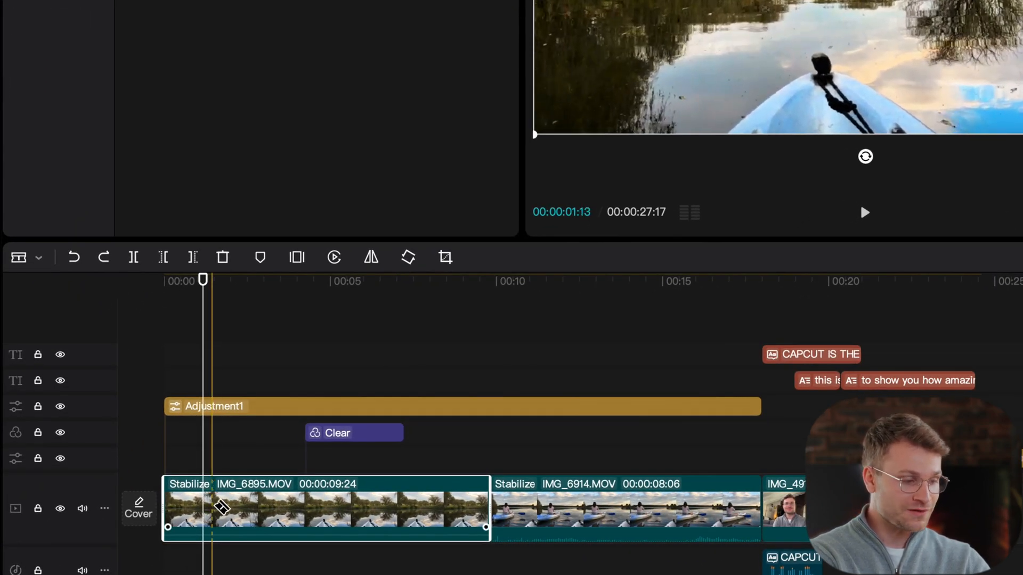
# Trim the start of IMG_6895.MOV so the kayak clip lasts about eight seconds.
pyautogui.moveTo(169, 507); pyautogui.dragTo(220, 508)
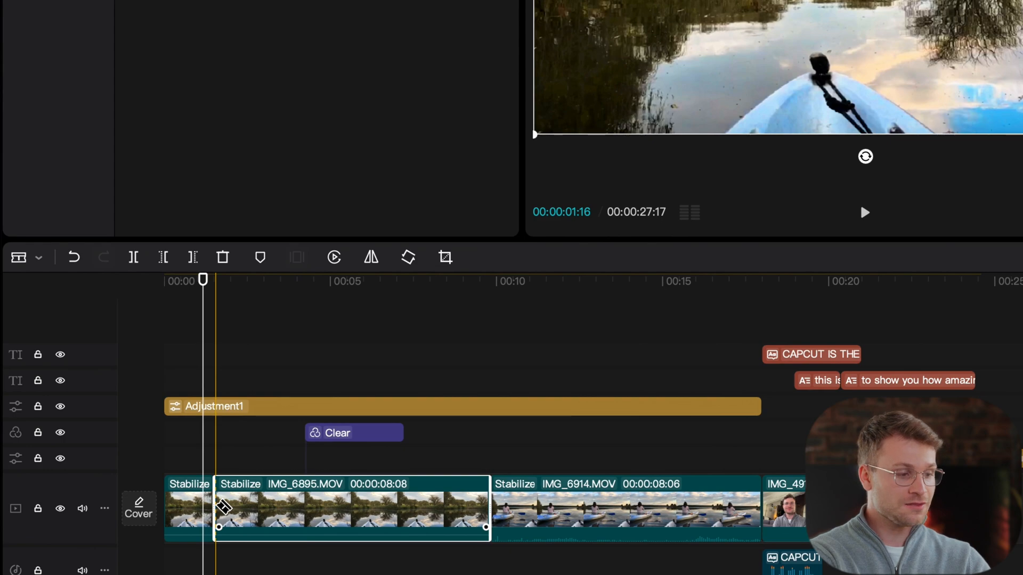